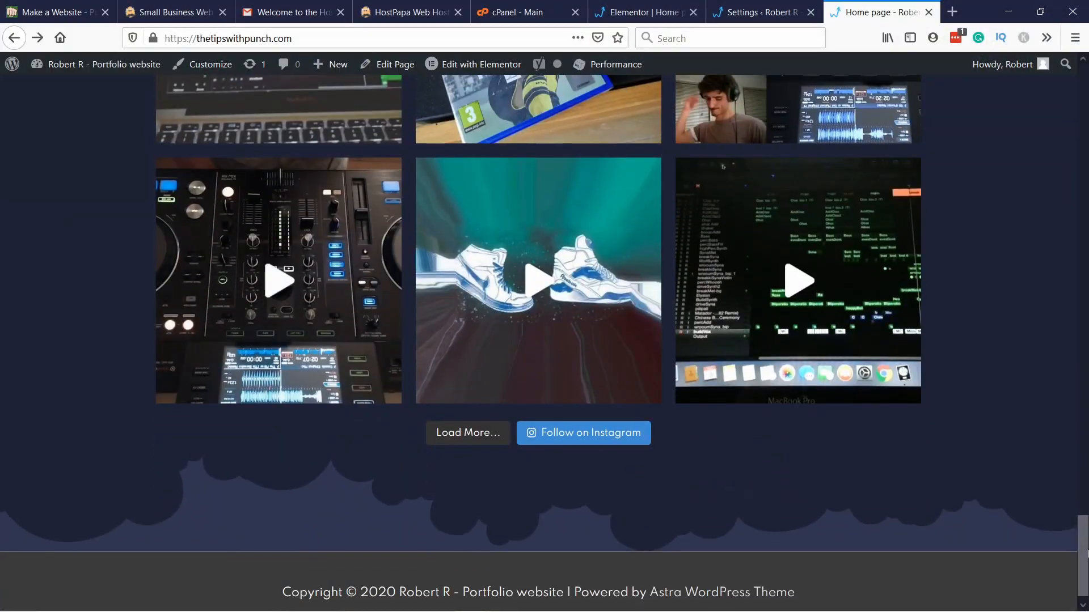
# Go from the live homepage to the WordPress admin dashboard via the site name.
pyautogui.click(762, 12)
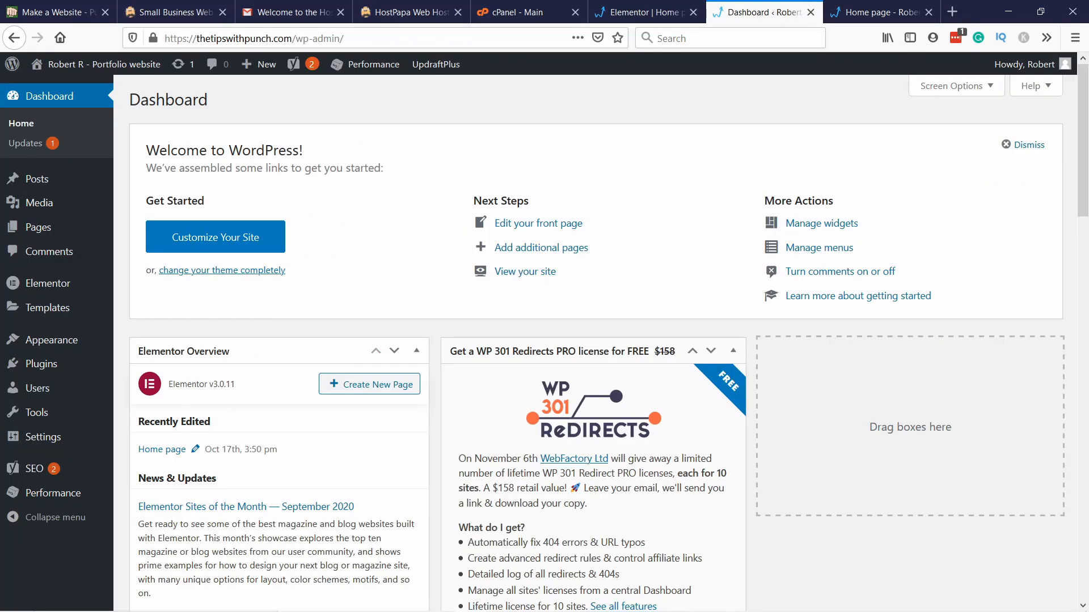
pyautogui.moveTo(40, 364)
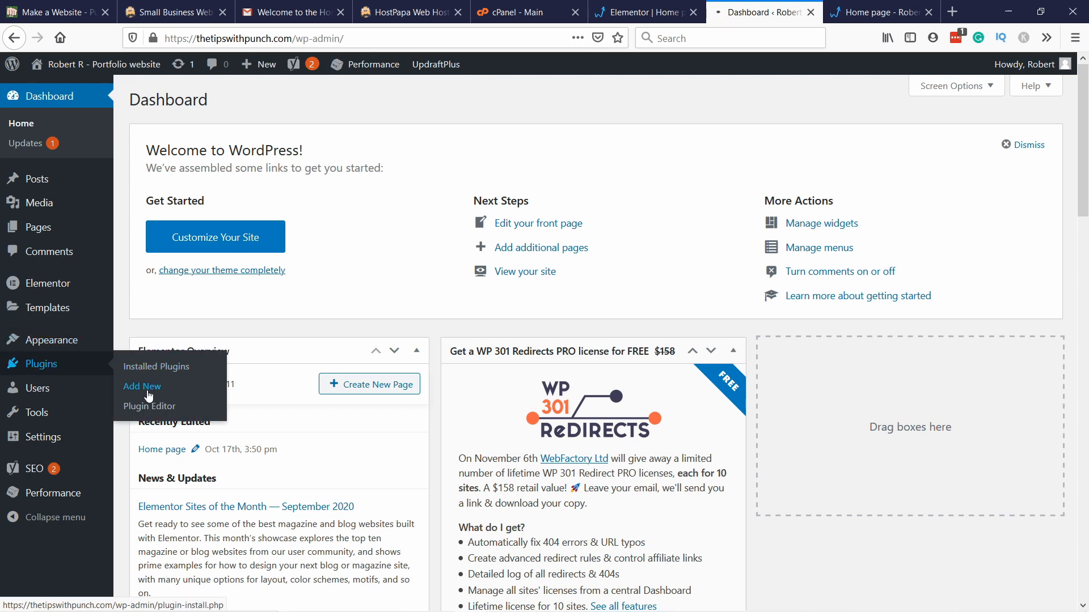
# Search new plugins for 'smash ballo' and install Smash Balloon Social Photo Feed.
pyautogui.click(142, 386)
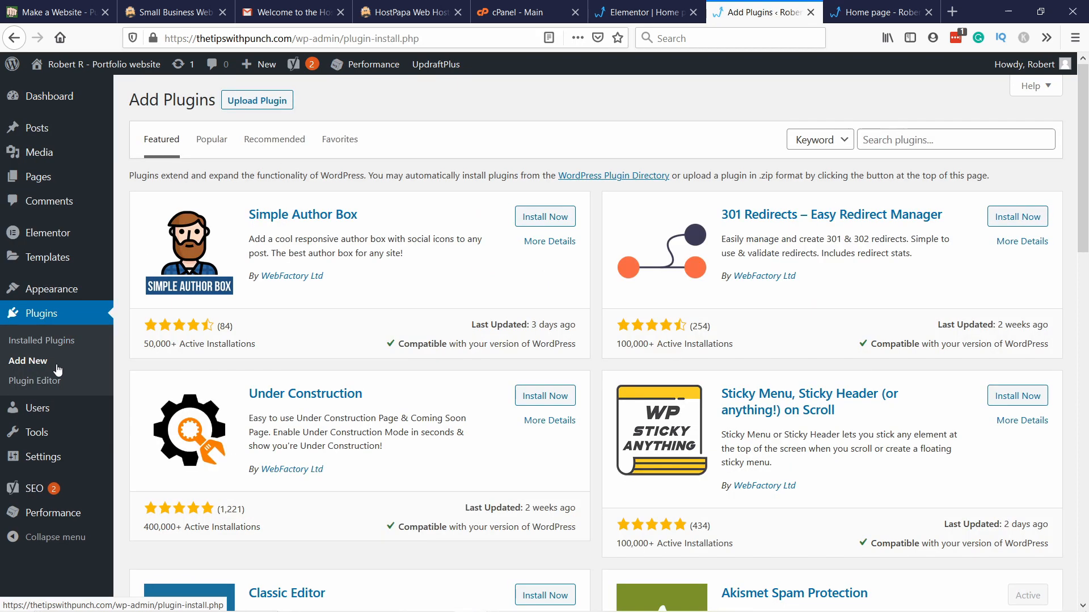
pyautogui.write('s')
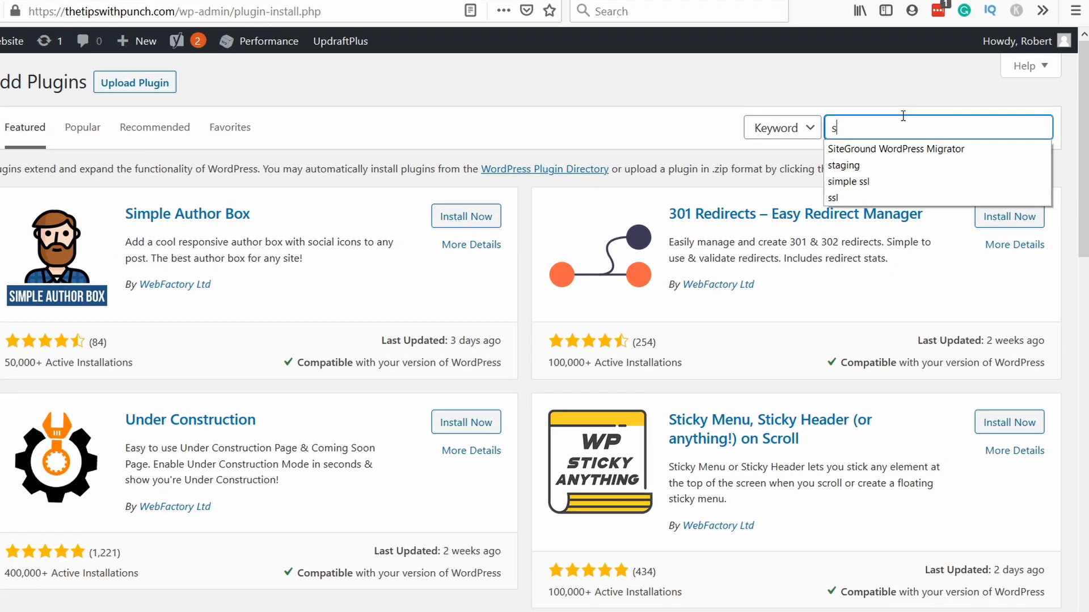
pyautogui.write('smash balloon')
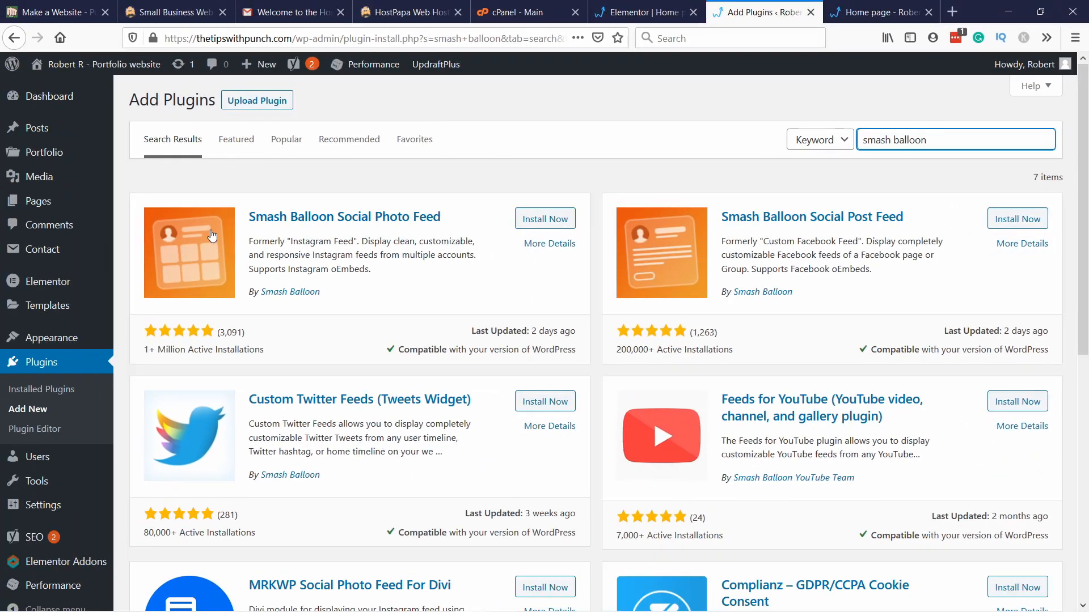
pyautogui.moveTo(328, 250)
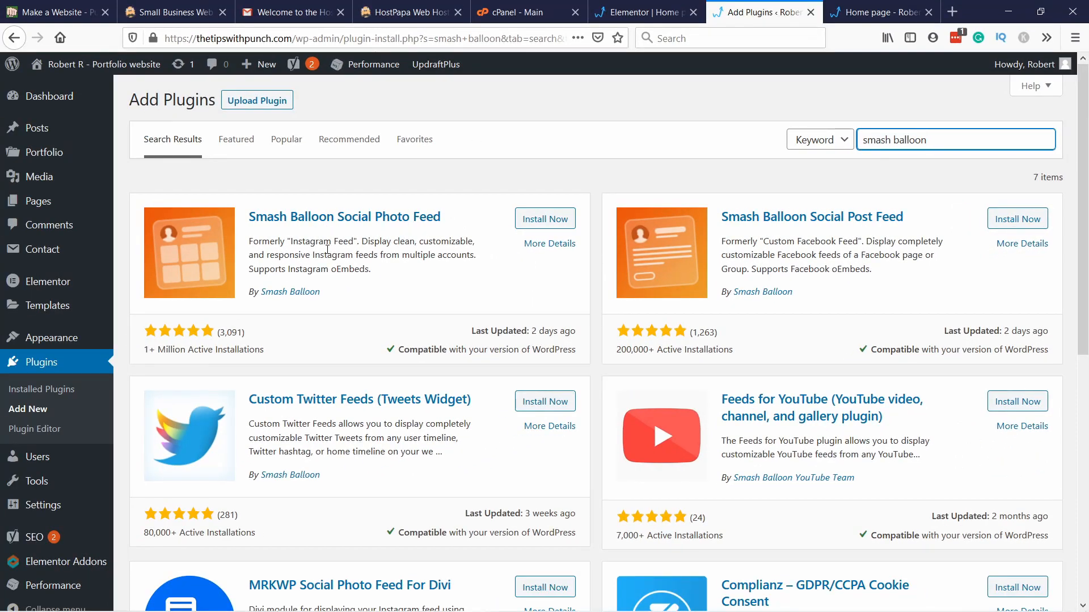
pyautogui.click(545, 218)
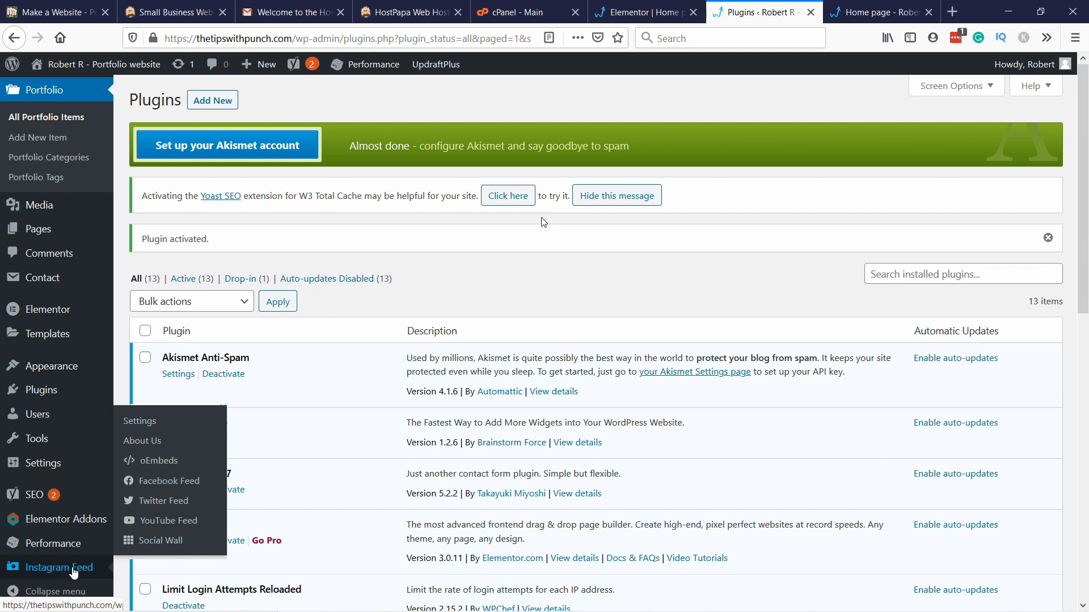
pyautogui.moveTo(146, 424)
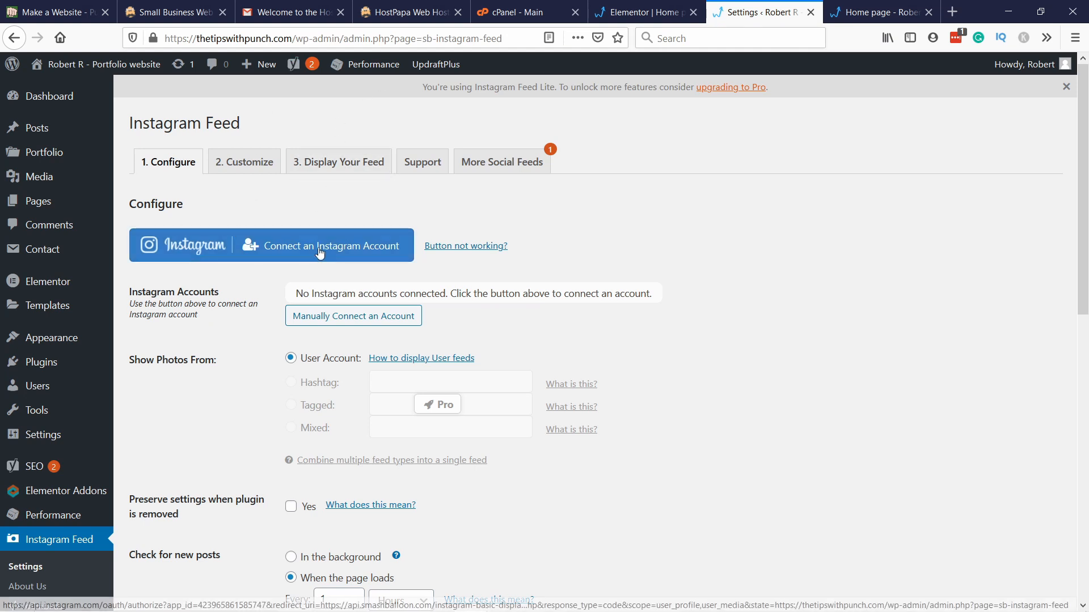
# Start connecting an Instagram account as a personal profile, reaching Instagram's login page.
pyautogui.click(331, 245)
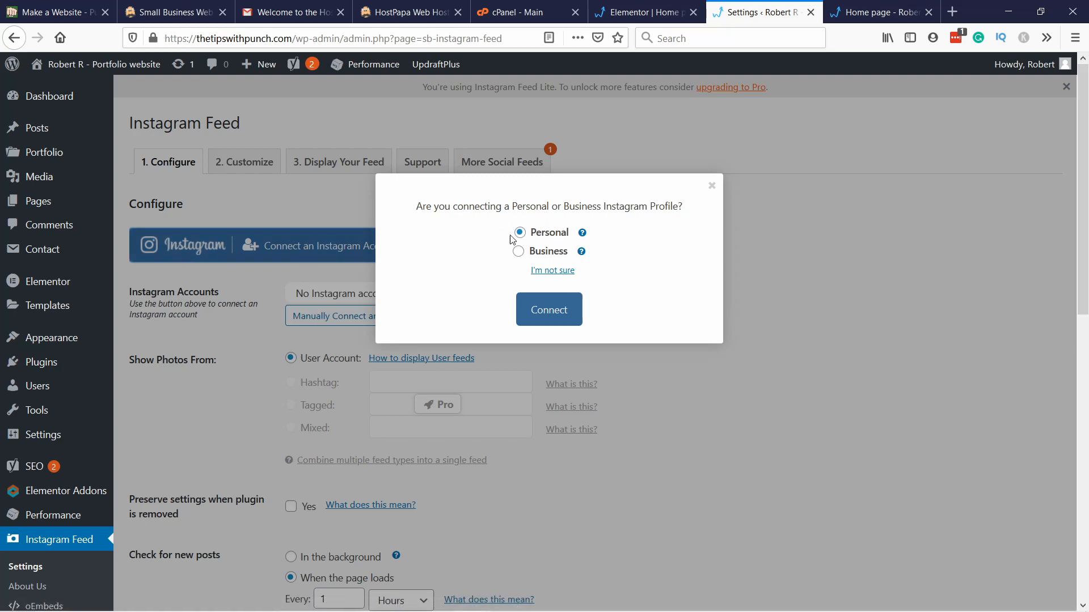
pyautogui.click(549, 309)
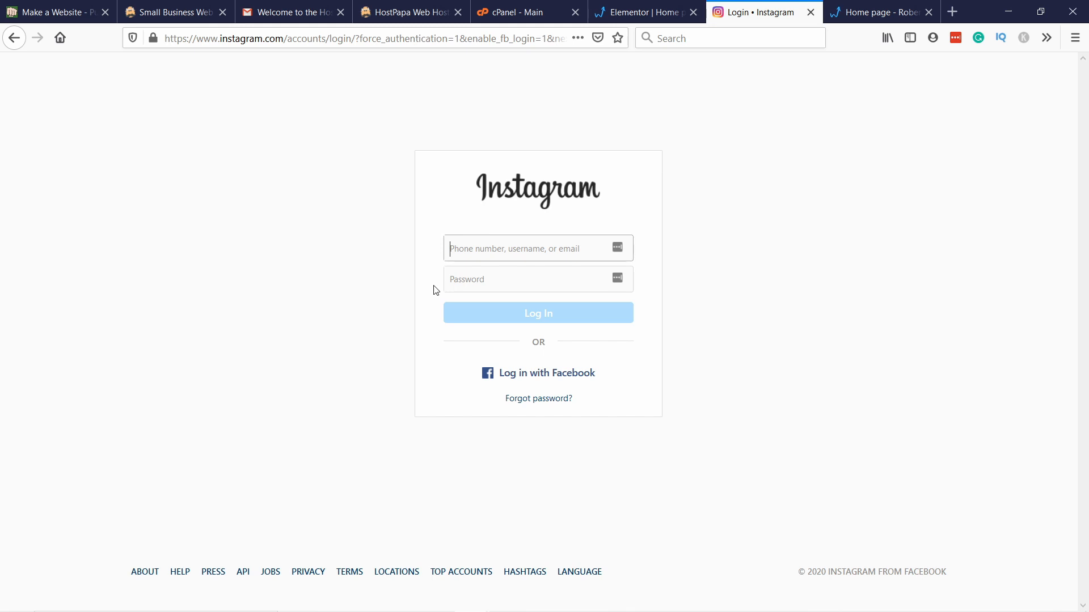
# Log in to Instagram, skip saving login info, and authorize with the previous settings.
pyautogui.click(538, 312)
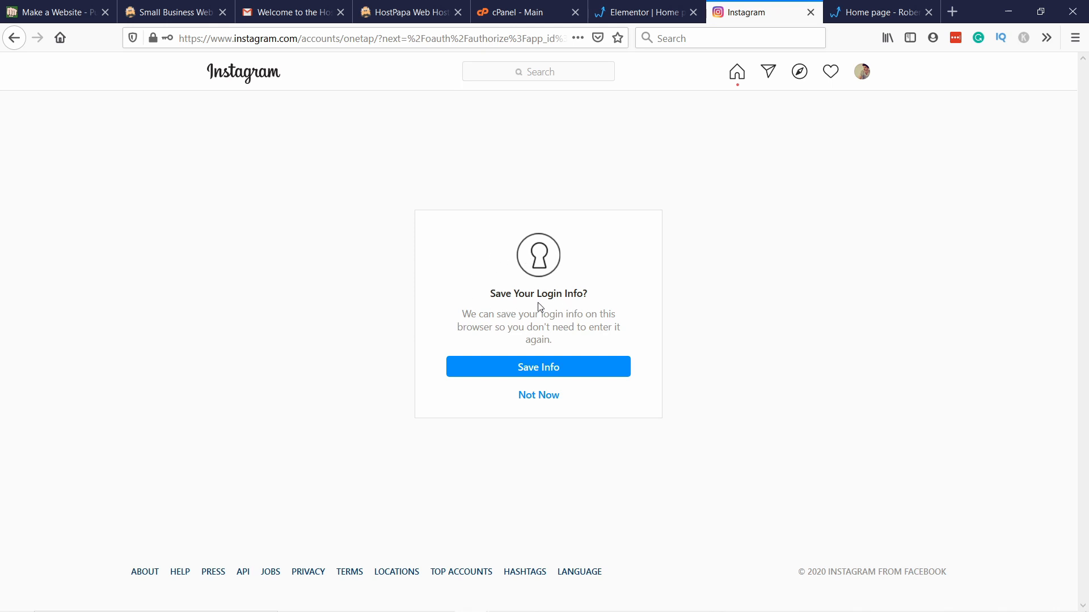
pyautogui.click(538, 367)
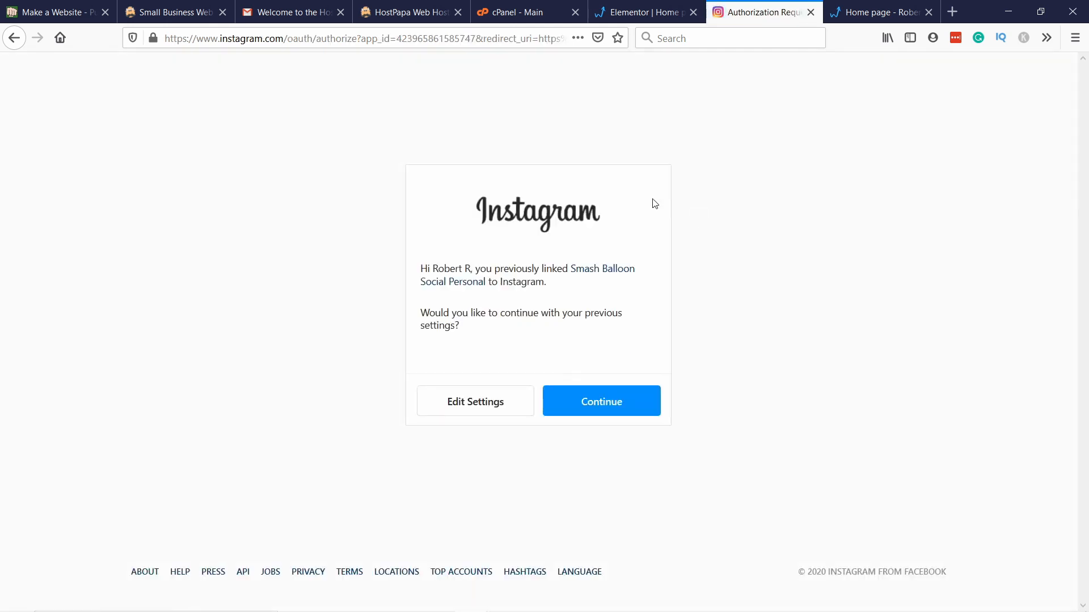
pyautogui.moveTo(628, 404)
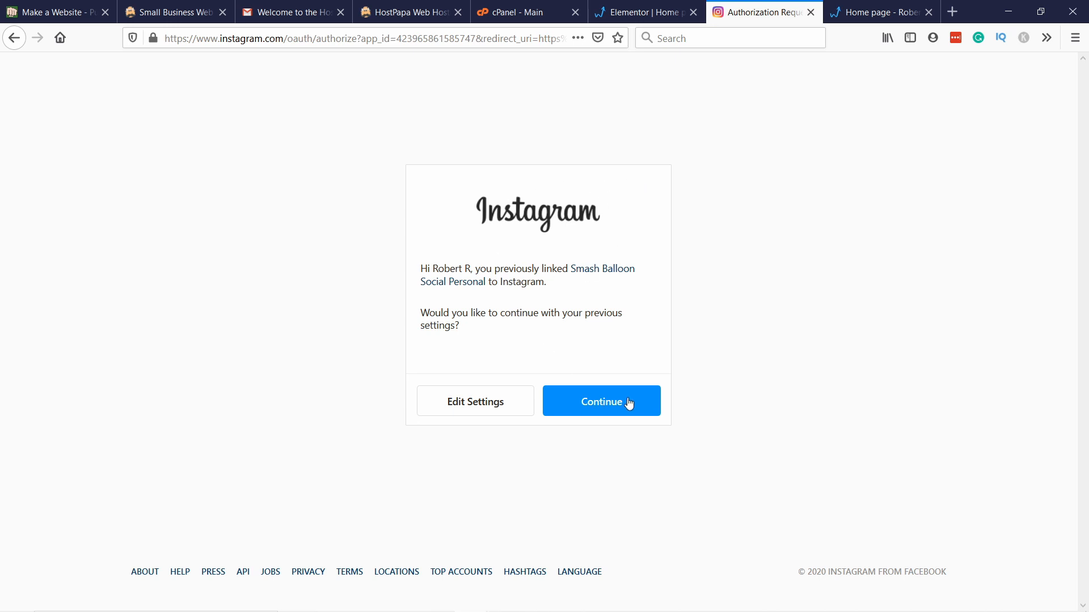
pyautogui.click(602, 401)
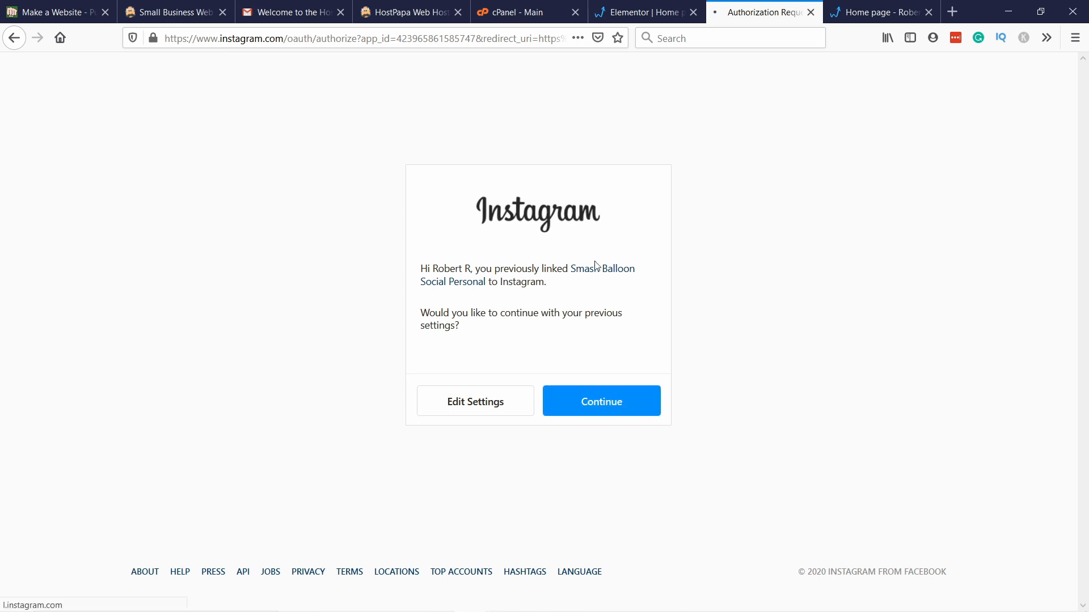
pyautogui.click(601, 401)
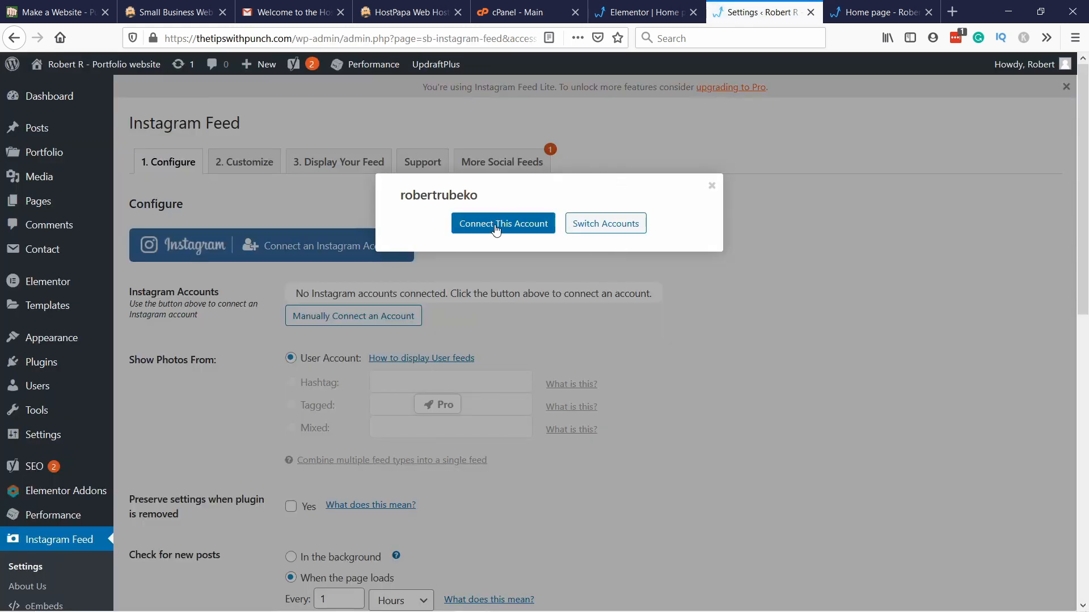
pyautogui.click(503, 224)
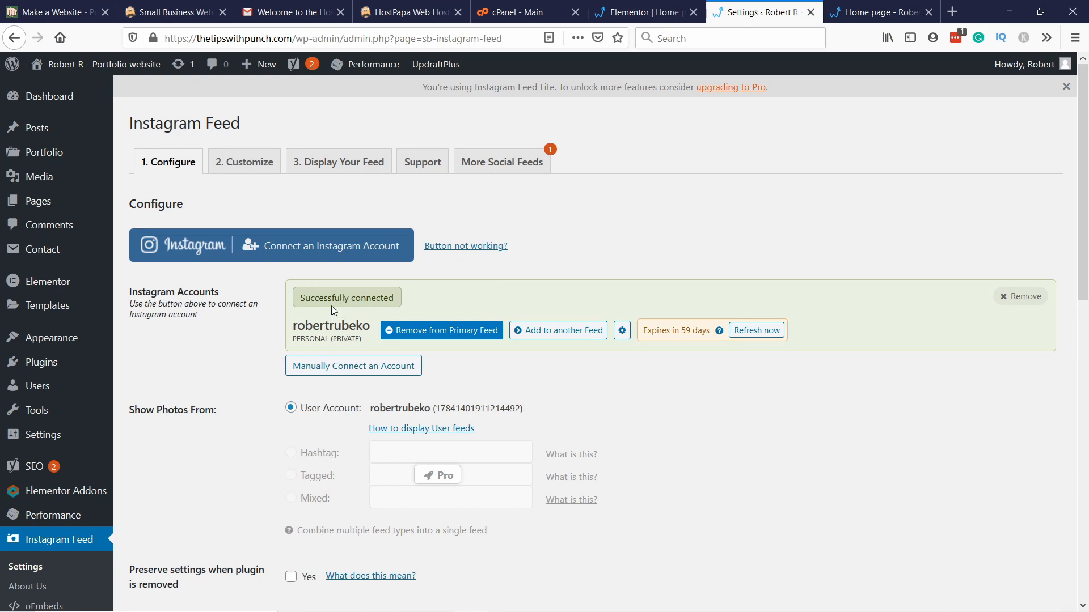
pyautogui.moveTo(696, 364)
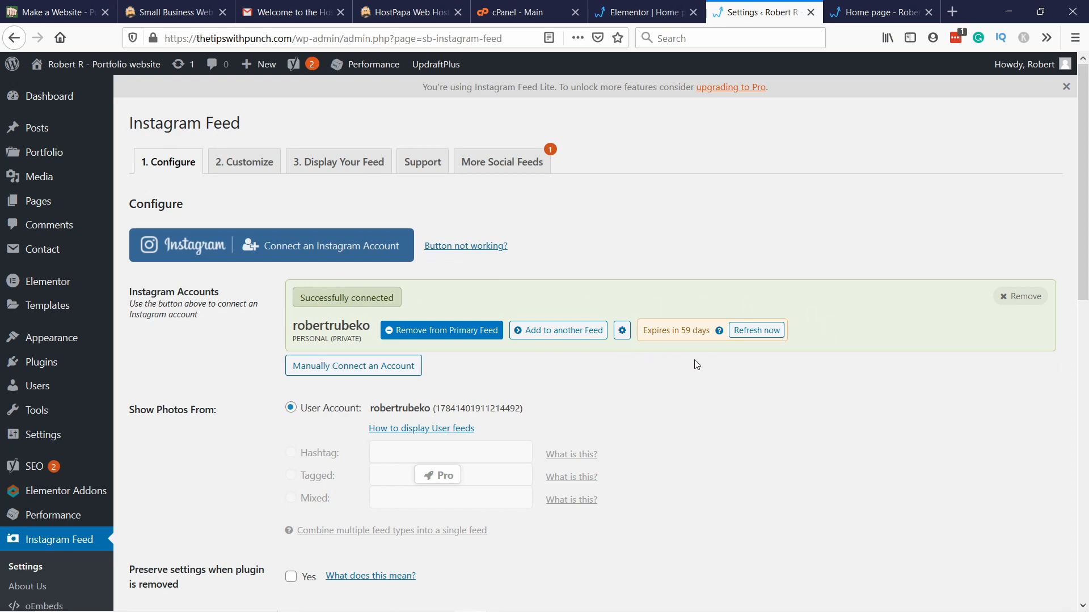
pyautogui.moveTo(652, 281)
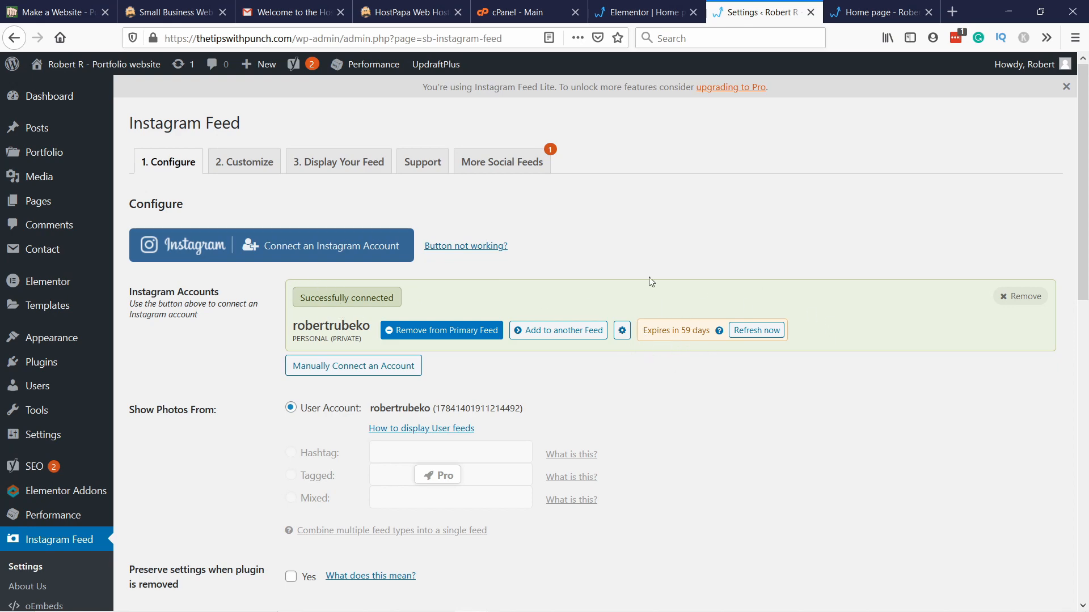
pyautogui.moveTo(630, 289)
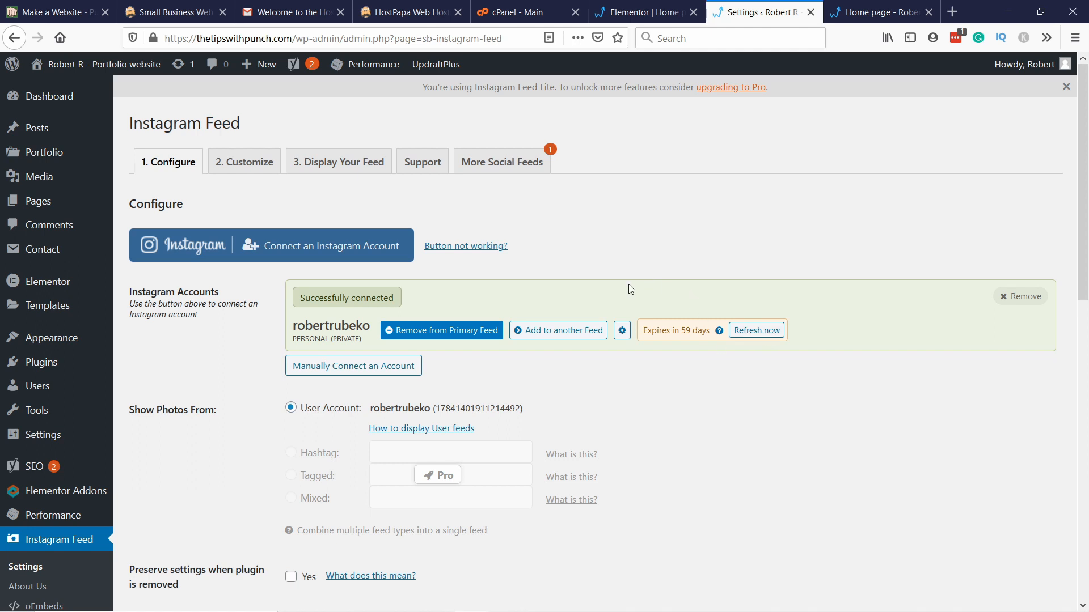
pyautogui.moveTo(526, 202)
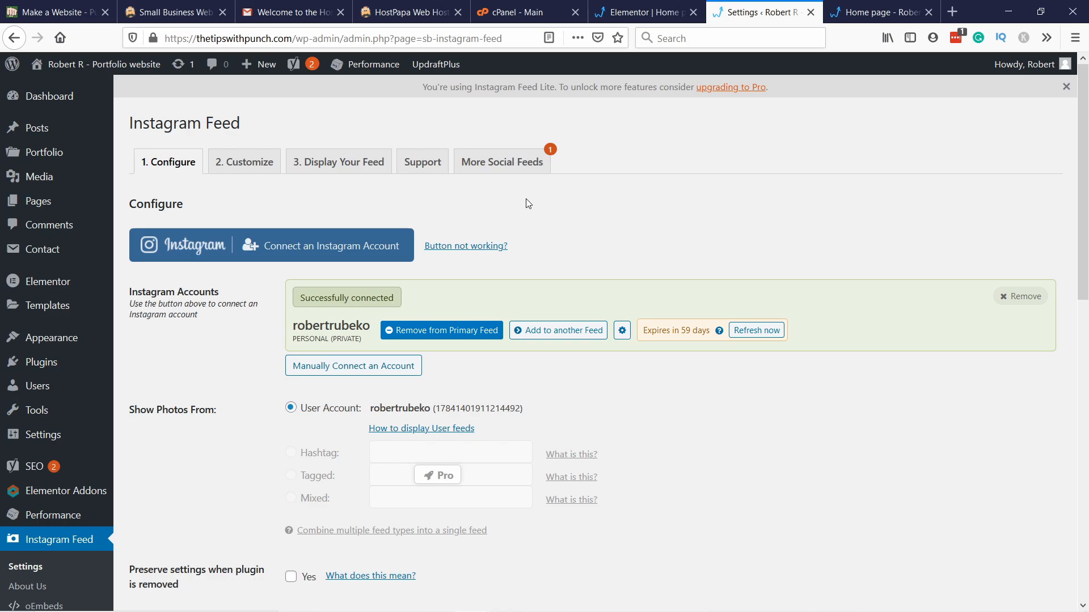
pyautogui.moveTo(533, 199)
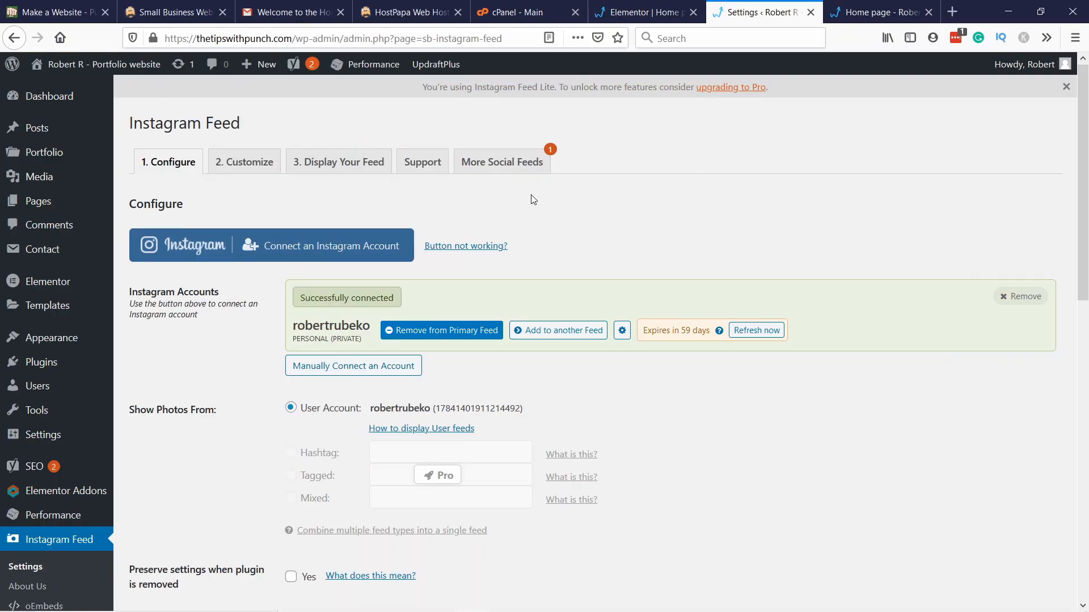
# In the Customize tab, set 9 photos, 3 columns and 10 px image padding.
pyautogui.click(244, 161)
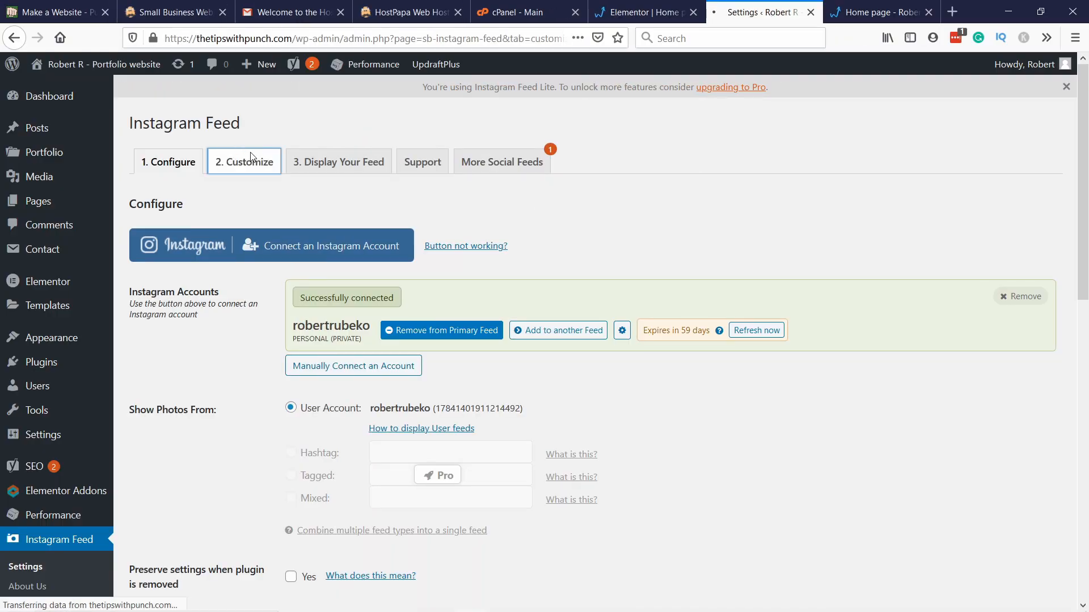
pyautogui.click(246, 162)
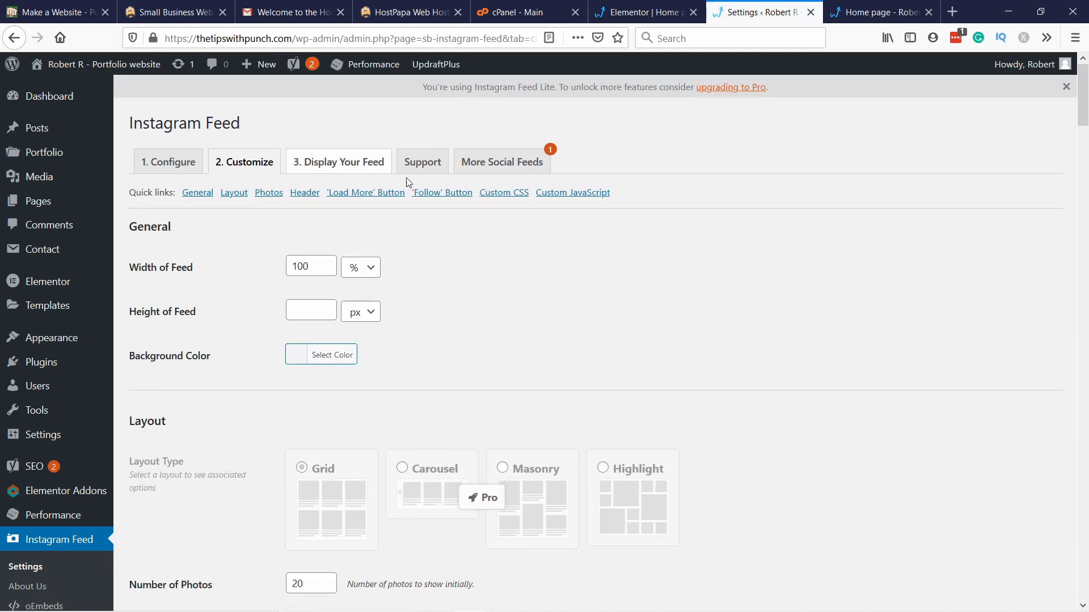
pyautogui.scroll(-3)
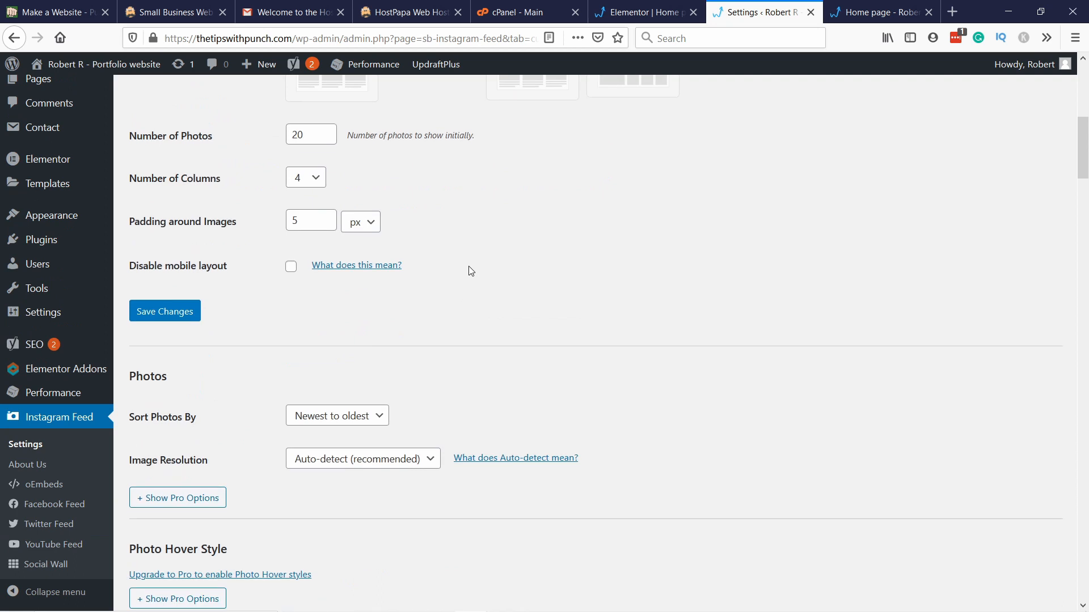
pyautogui.moveTo(317, 177)
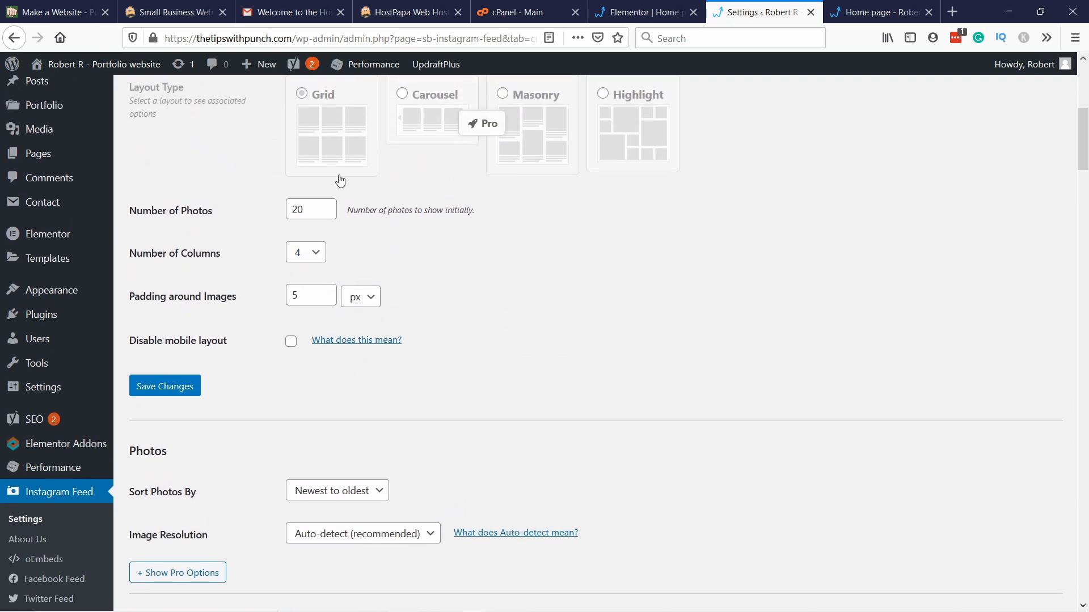
pyautogui.click(311, 209)
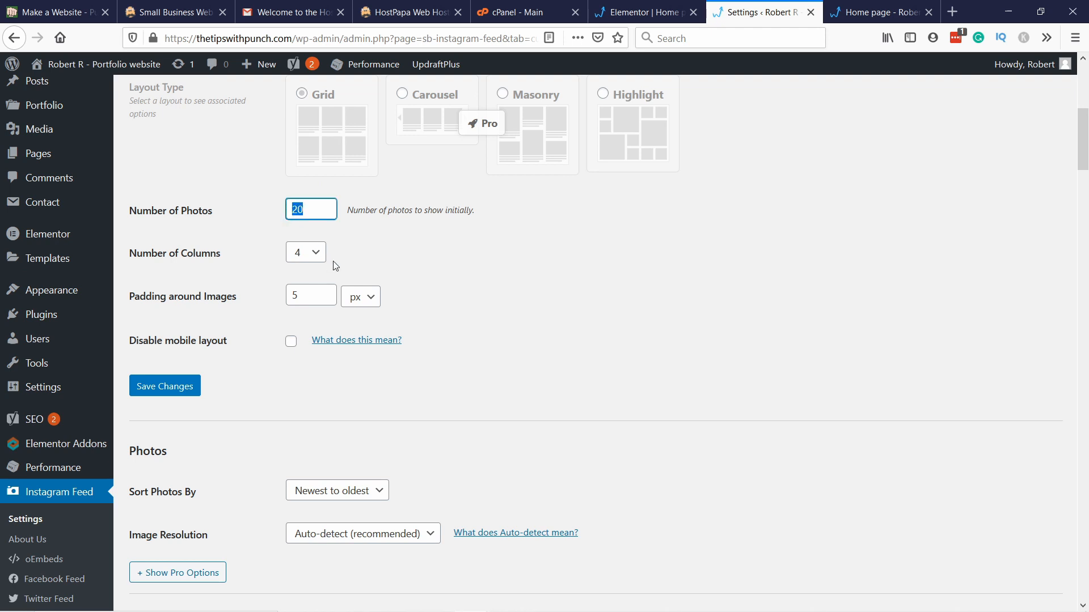
pyautogui.write('9')
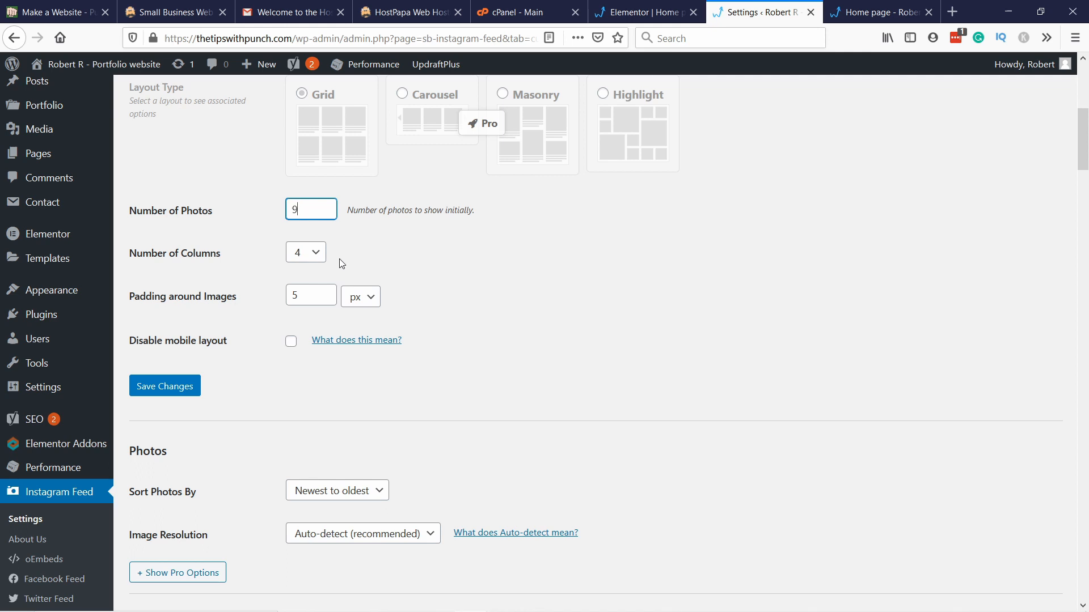
pyautogui.click(305, 251)
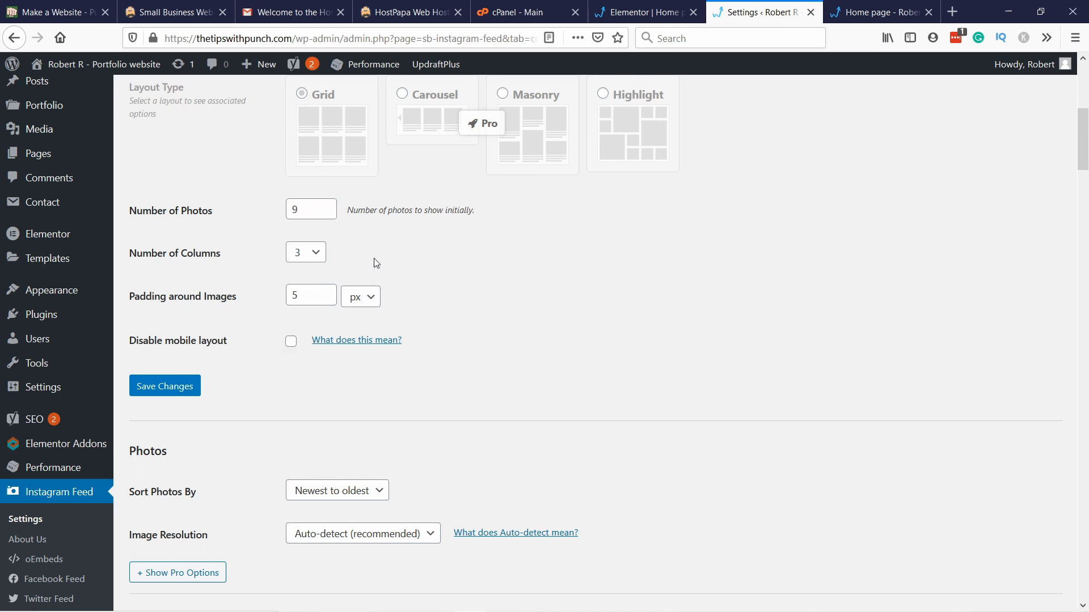
pyautogui.click(311, 295)
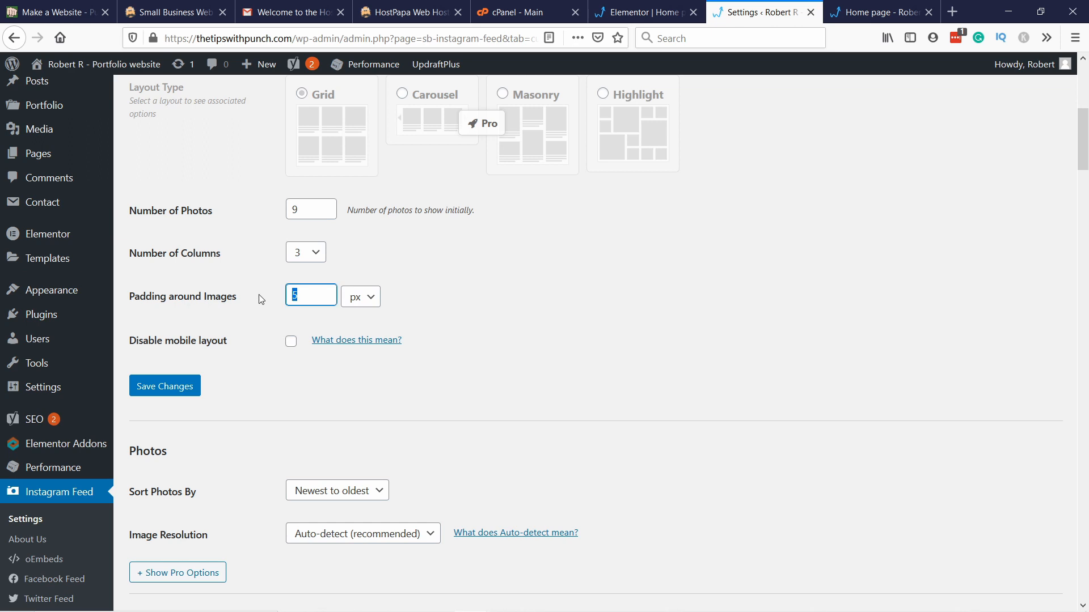
pyautogui.write('10')
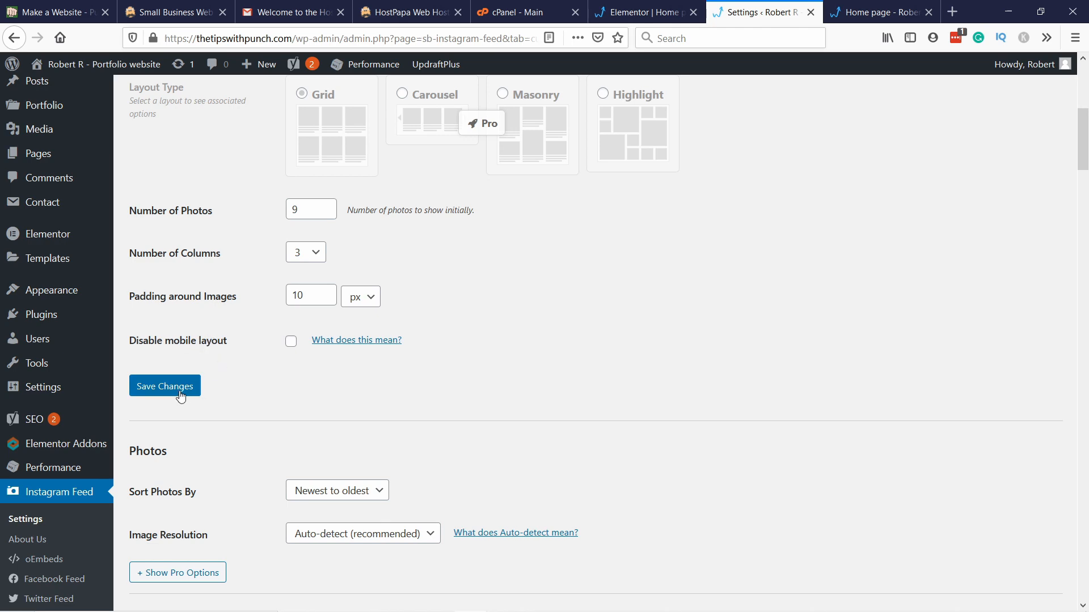
# Keep the photo sort order newest to oldest and save the changes.
pyautogui.click(164, 386)
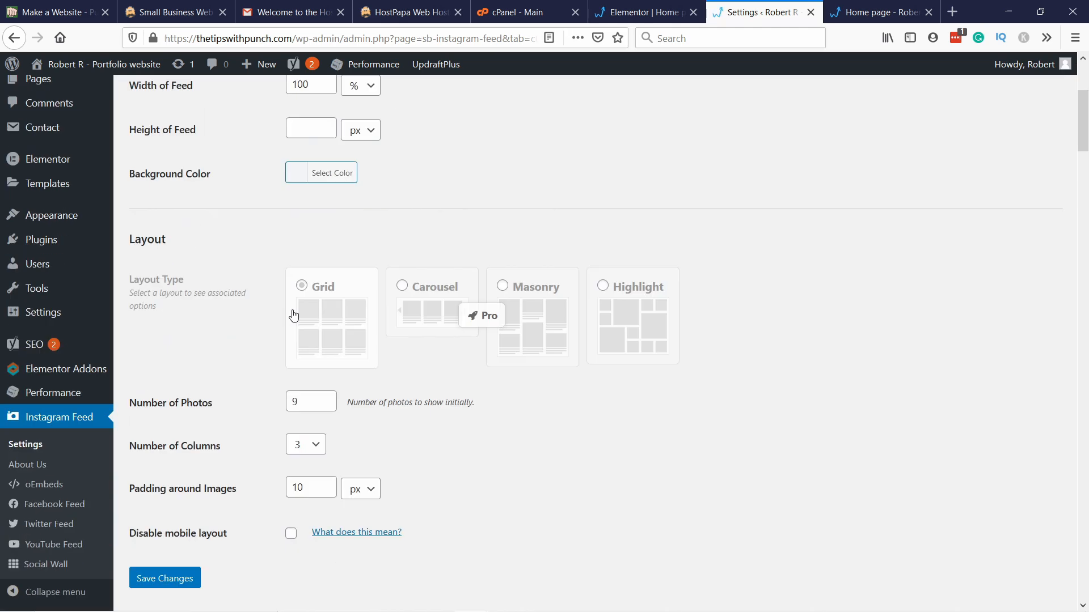
pyautogui.scroll(-3)
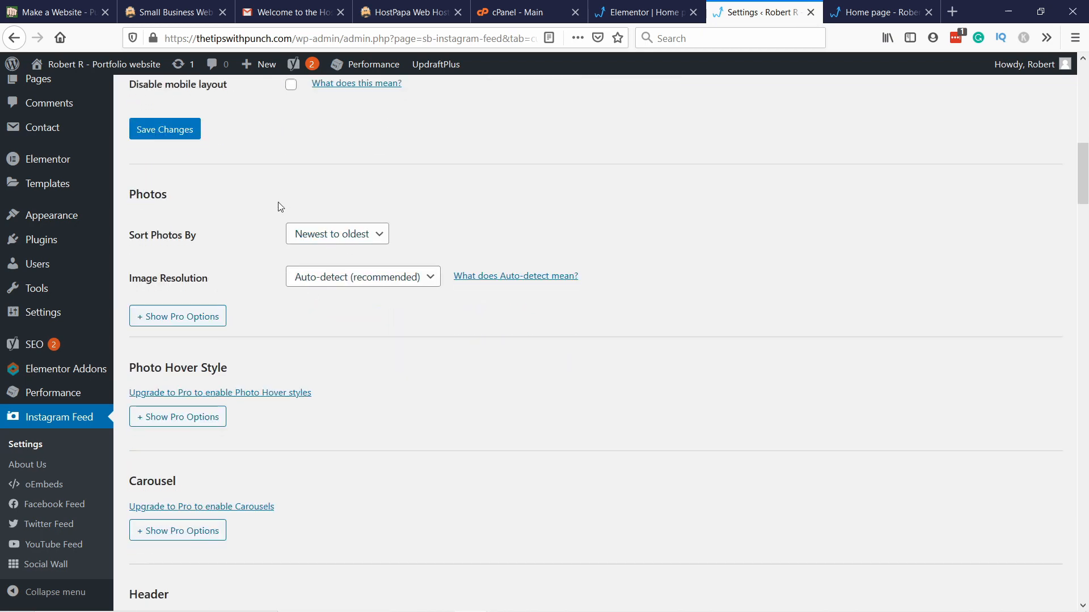
pyautogui.click(337, 233)
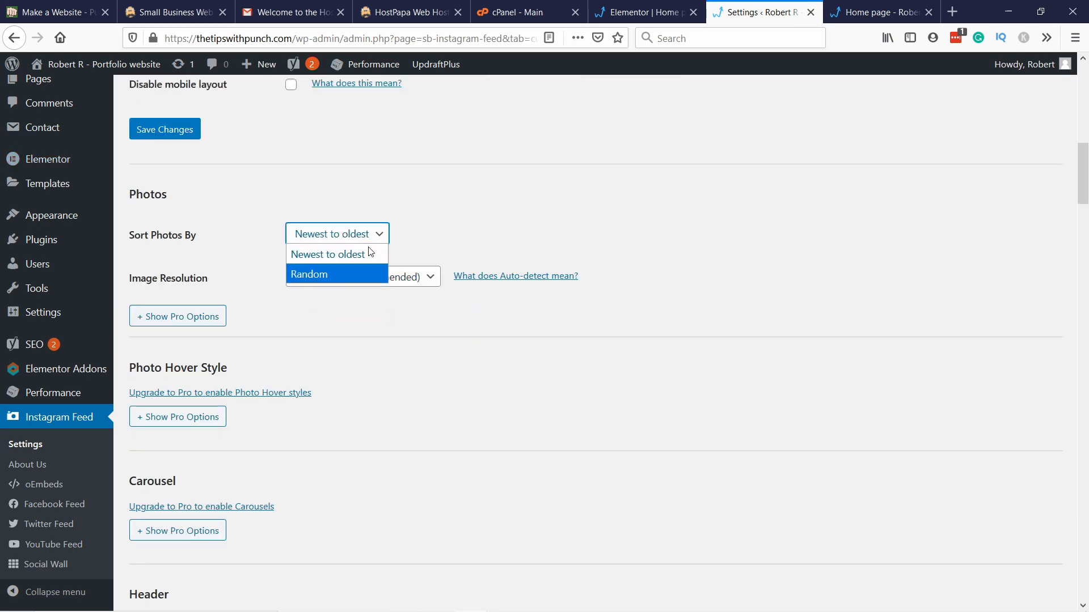
pyautogui.click(327, 254)
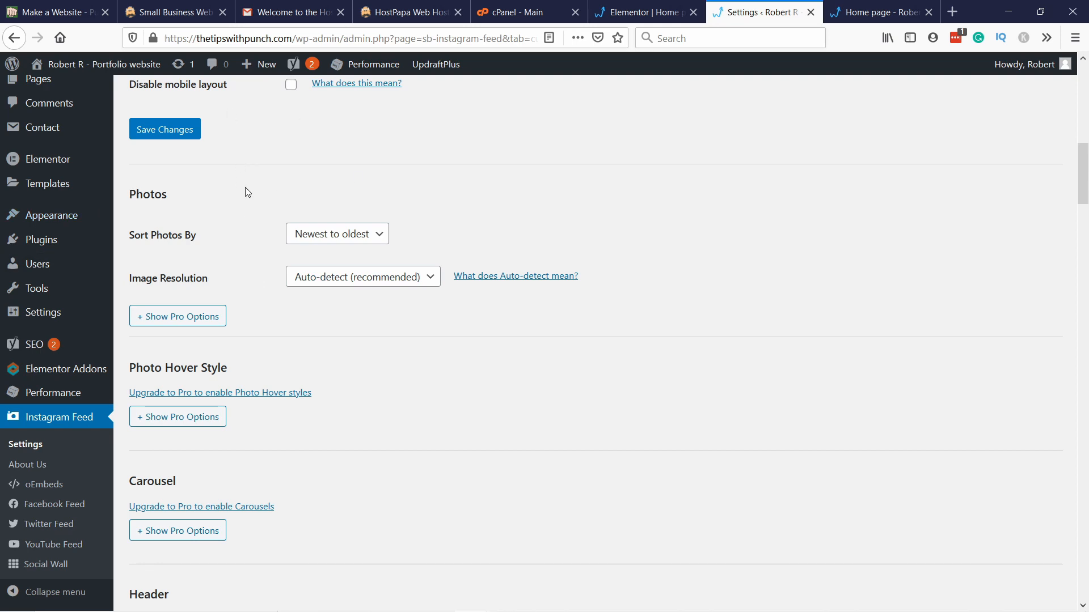
pyautogui.scroll(-3)
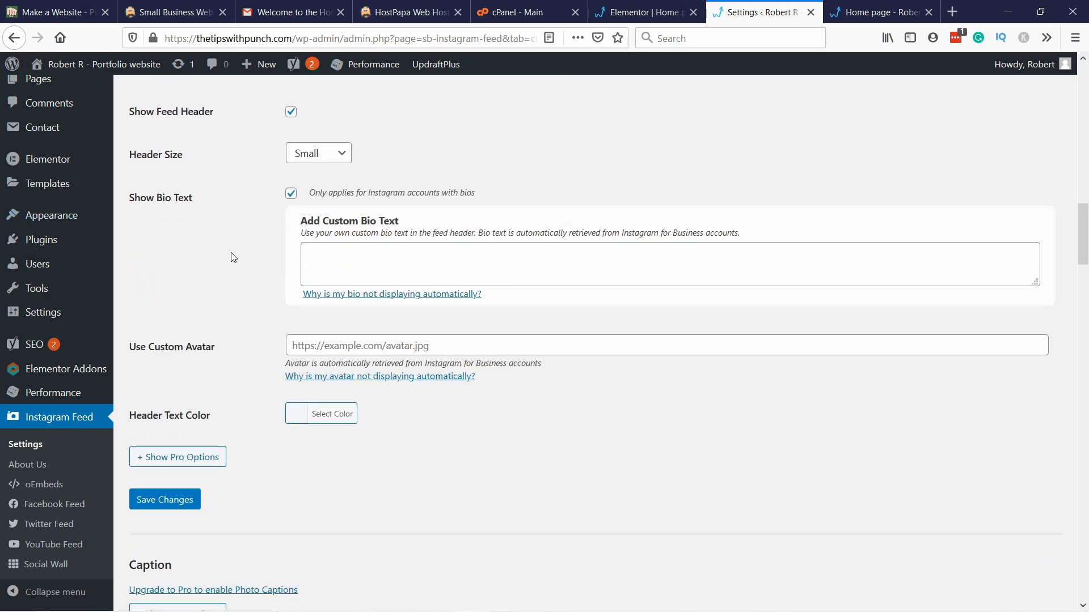
pyautogui.click(164, 499)
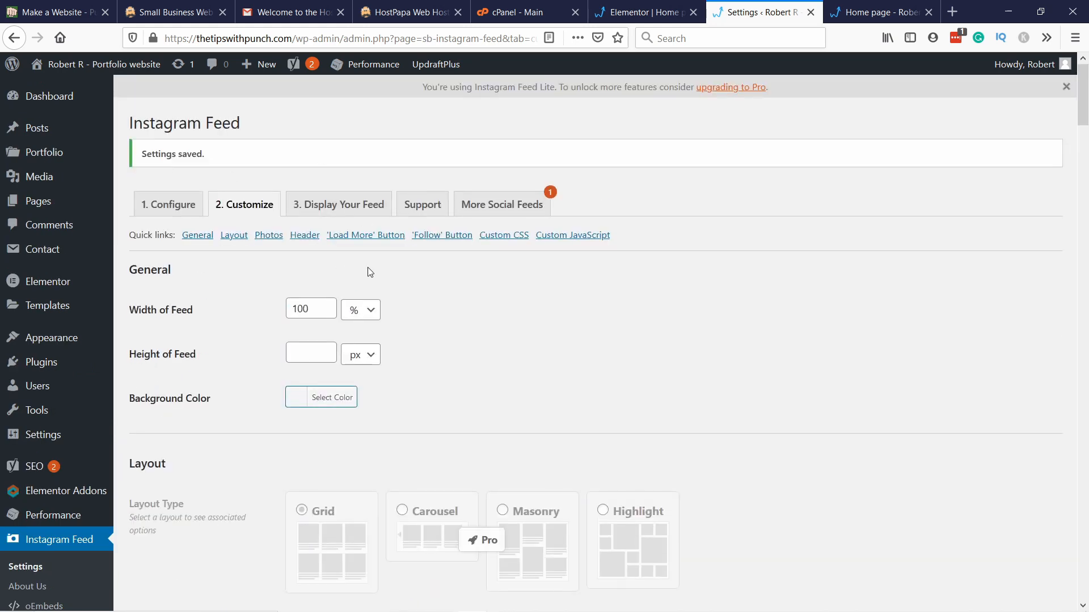
pyautogui.moveTo(400, 269)
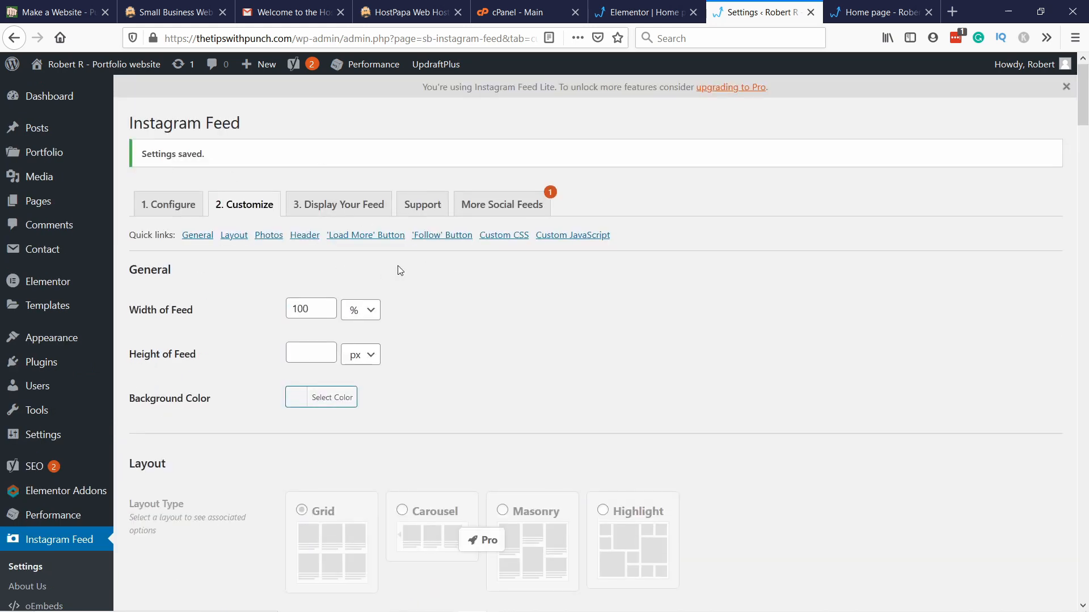
pyautogui.moveTo(530, 254)
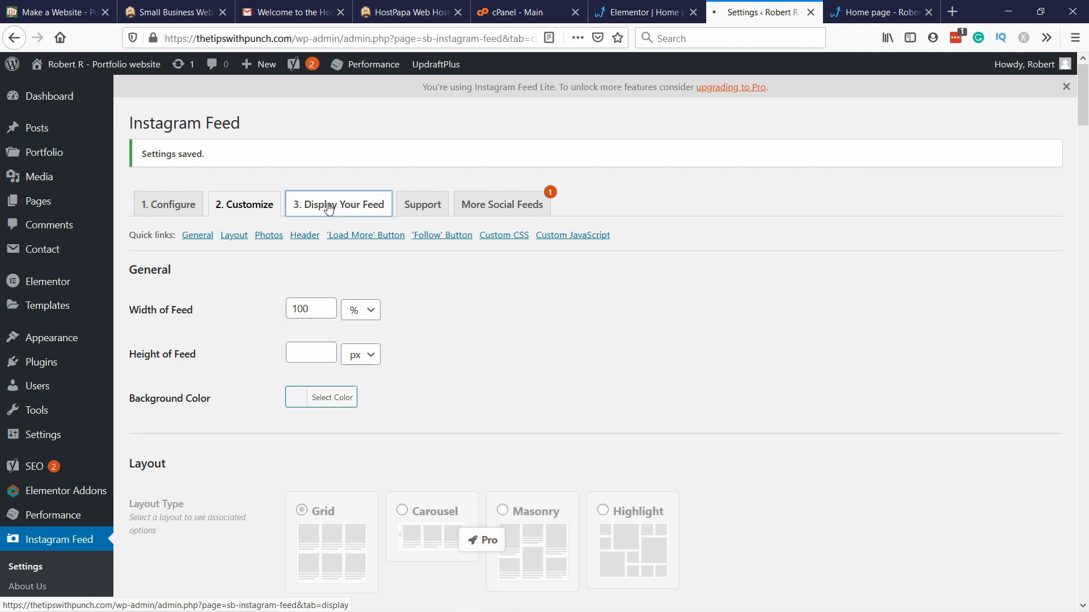
# Show the '3. Display Your Feed' tab with the [instagram-feed] shortcode.
pyautogui.click(337, 205)
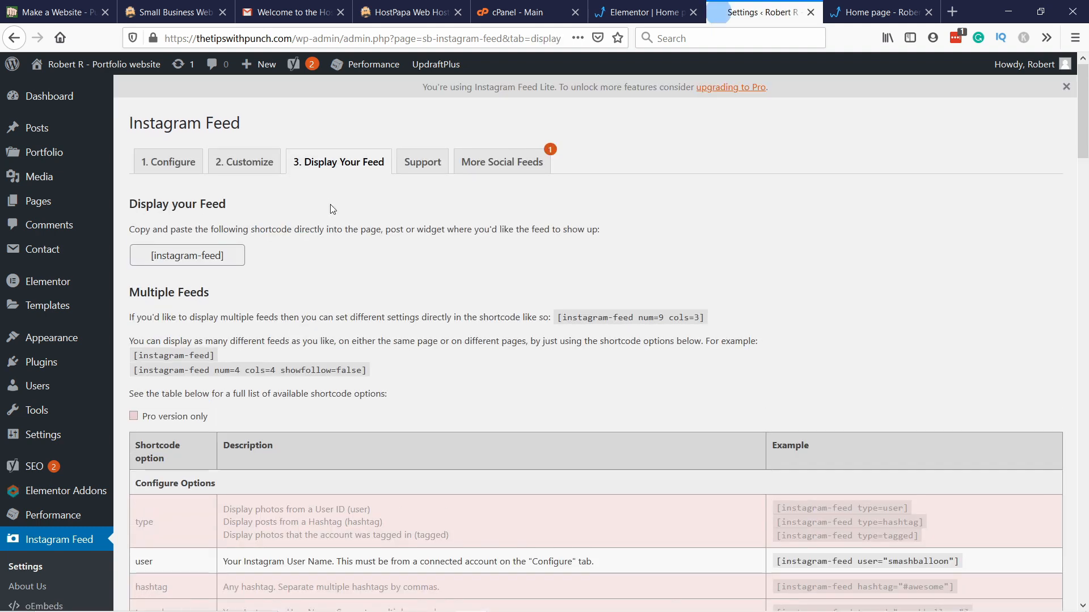